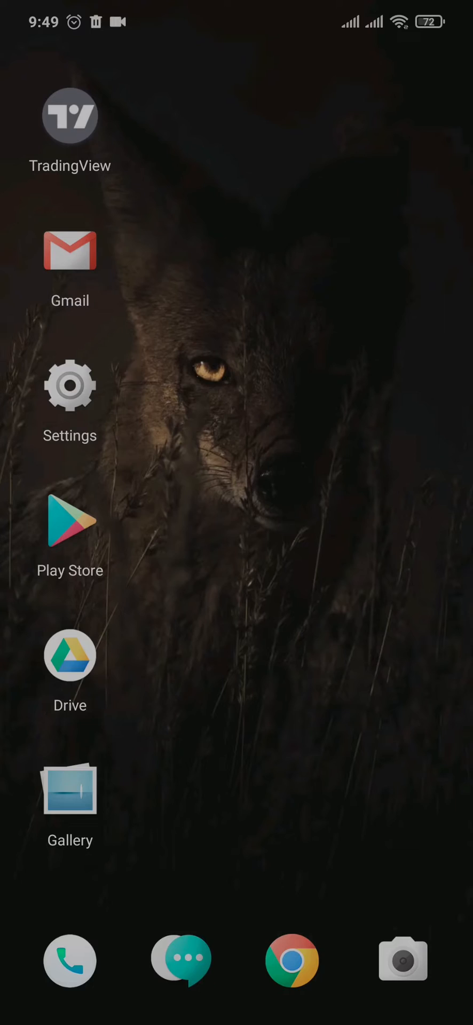
# Step: Swipe up from the home screen to reach Snapchat's chat with Ncell
pyautogui.scroll(3)
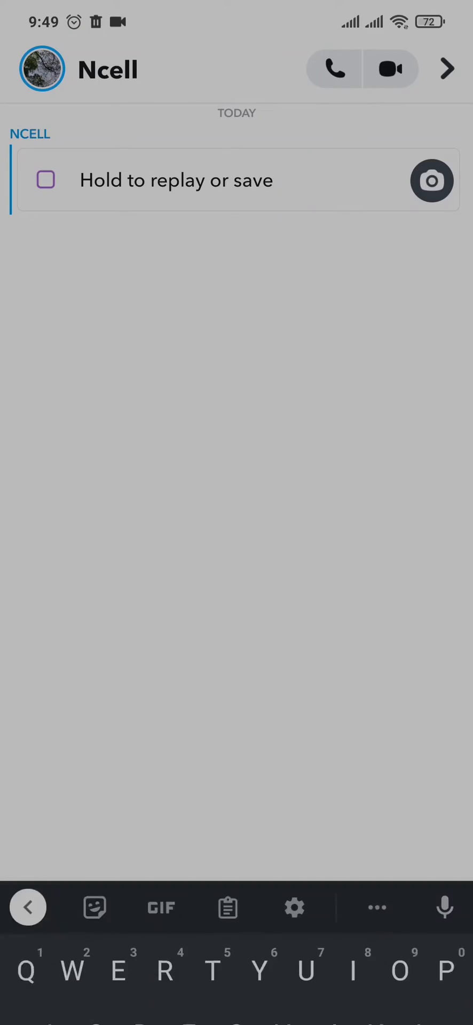
# Step: Remix Ncell's snap in vertical split-screen, caption it 'Hi!', and send it to Ncell
pyautogui.click(28, 907)
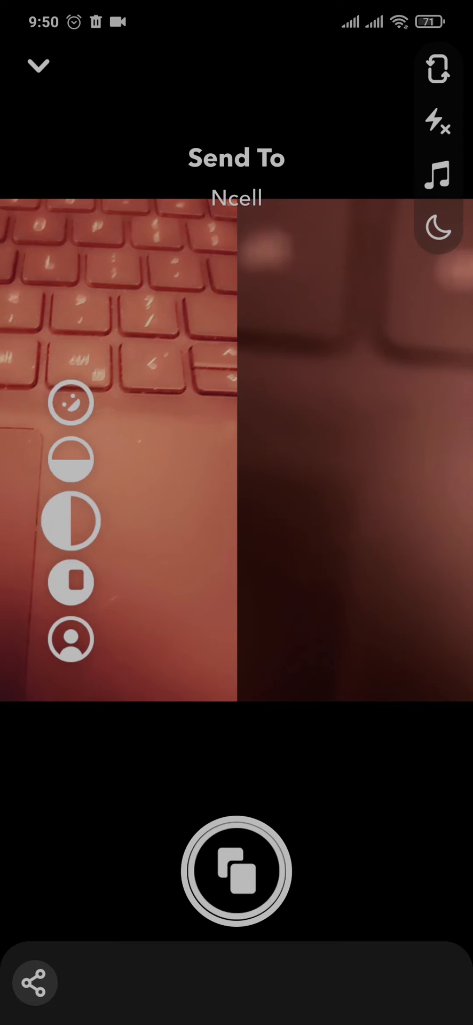
pyautogui.click(237, 870)
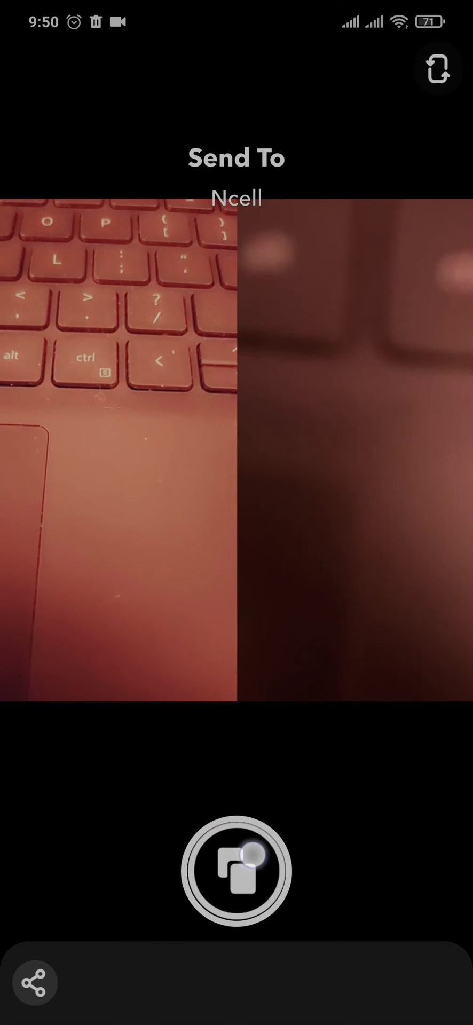
pyautogui.click(236, 871)
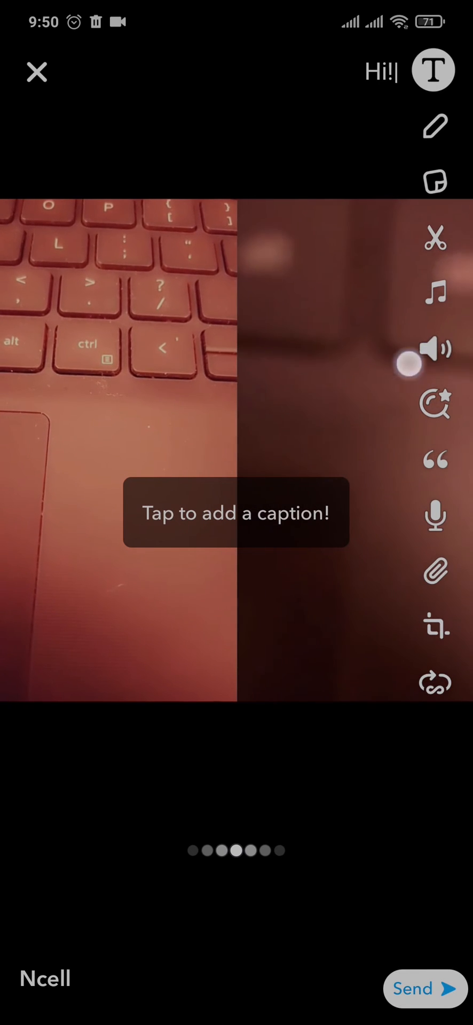
pyautogui.click(417, 988)
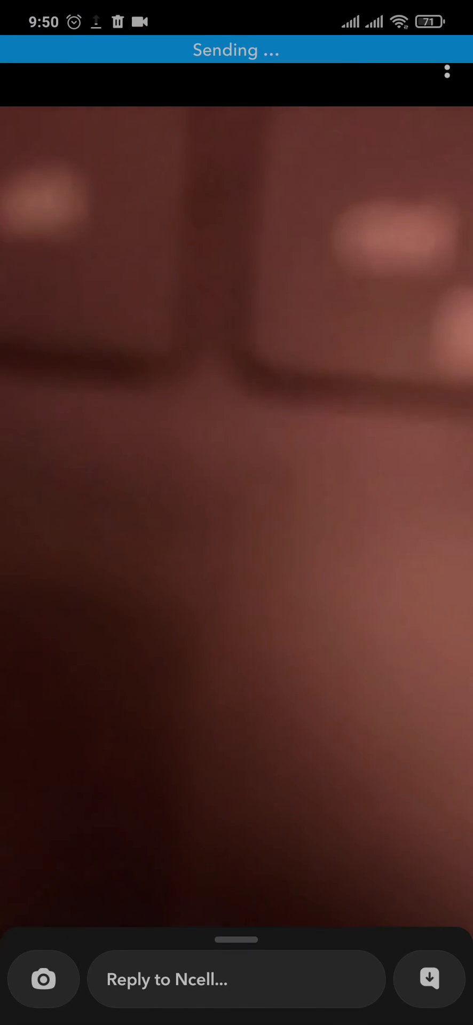